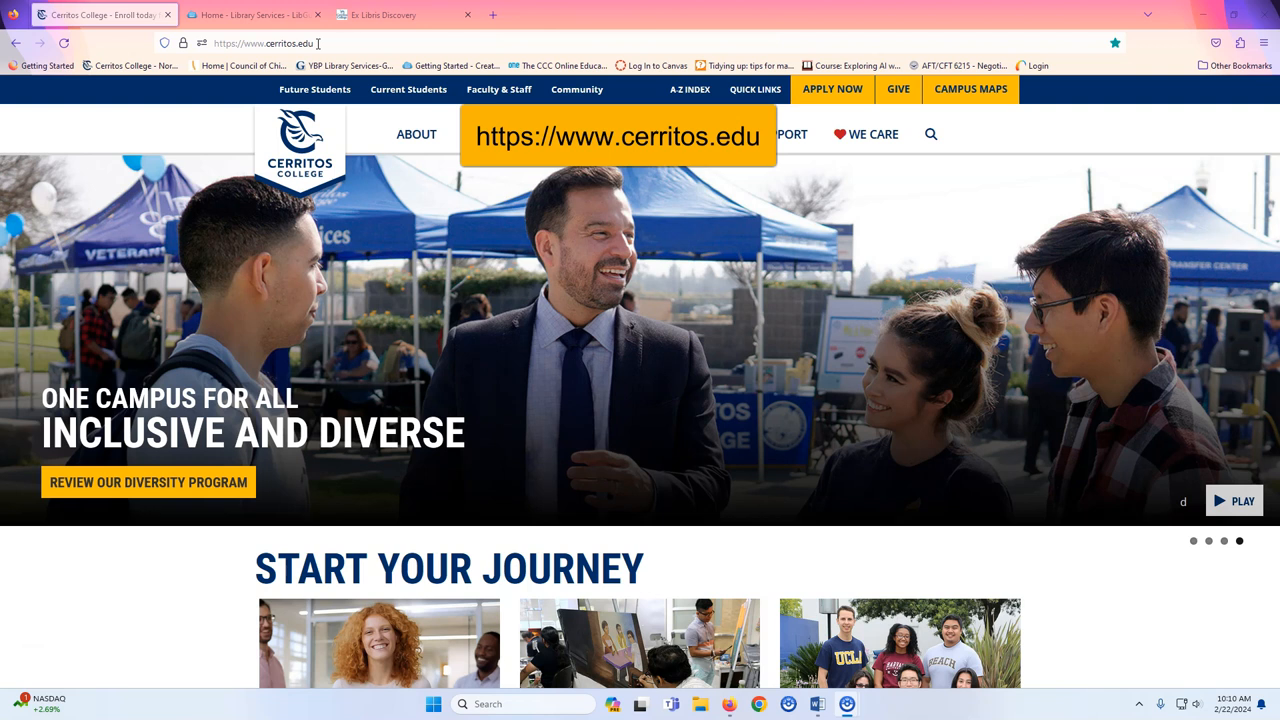
mouse_move(756, 89)
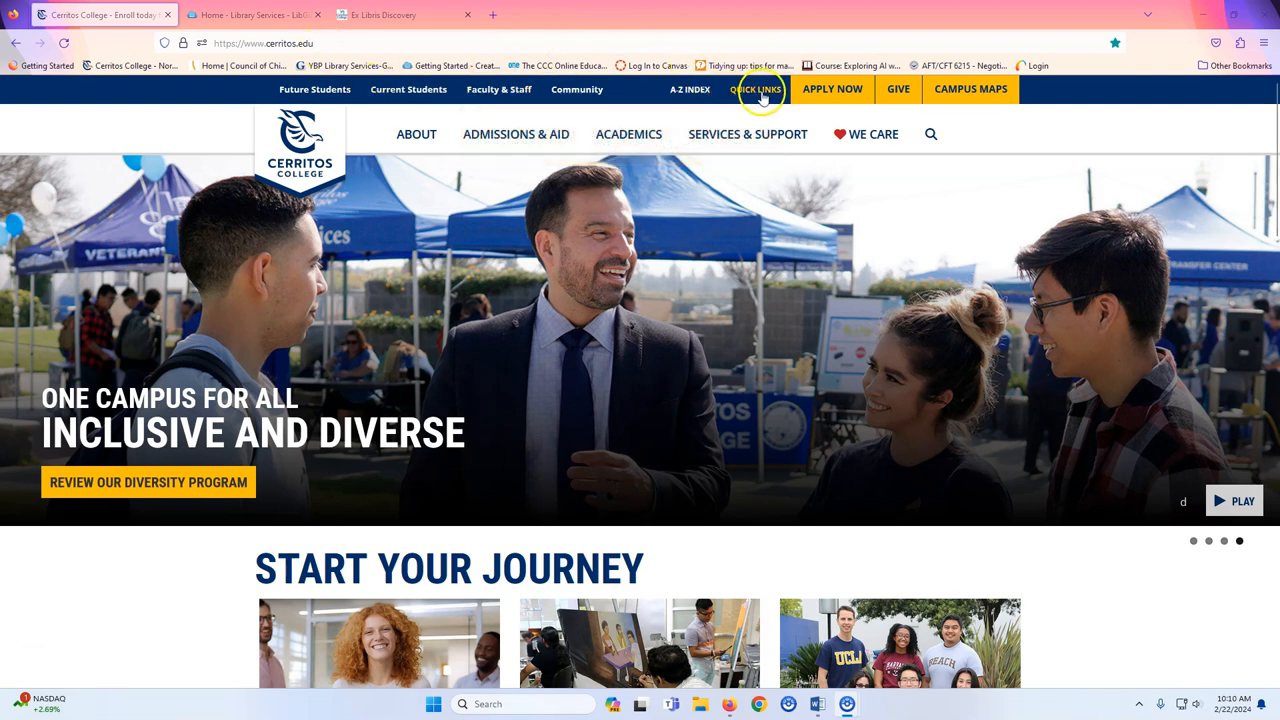
- Reach the college library's site through the homepage Quick Links 'Library & Chat' entry
click(754, 89)
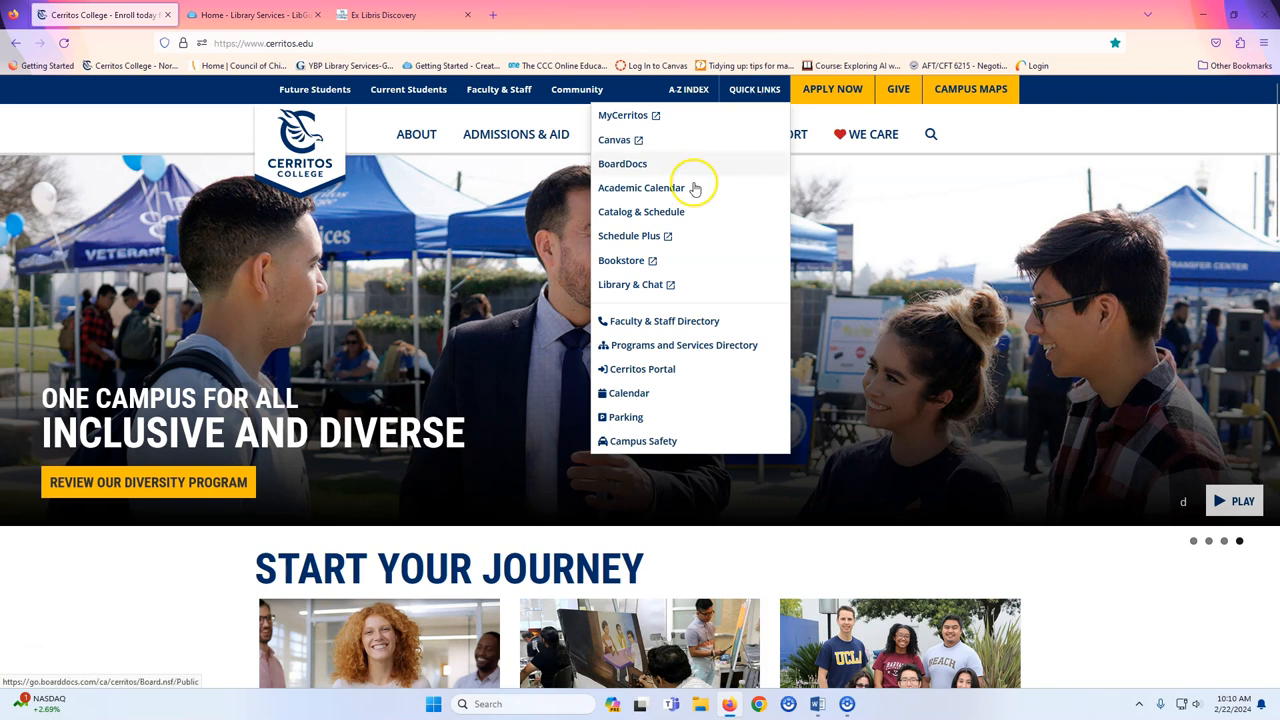
click(630, 284)
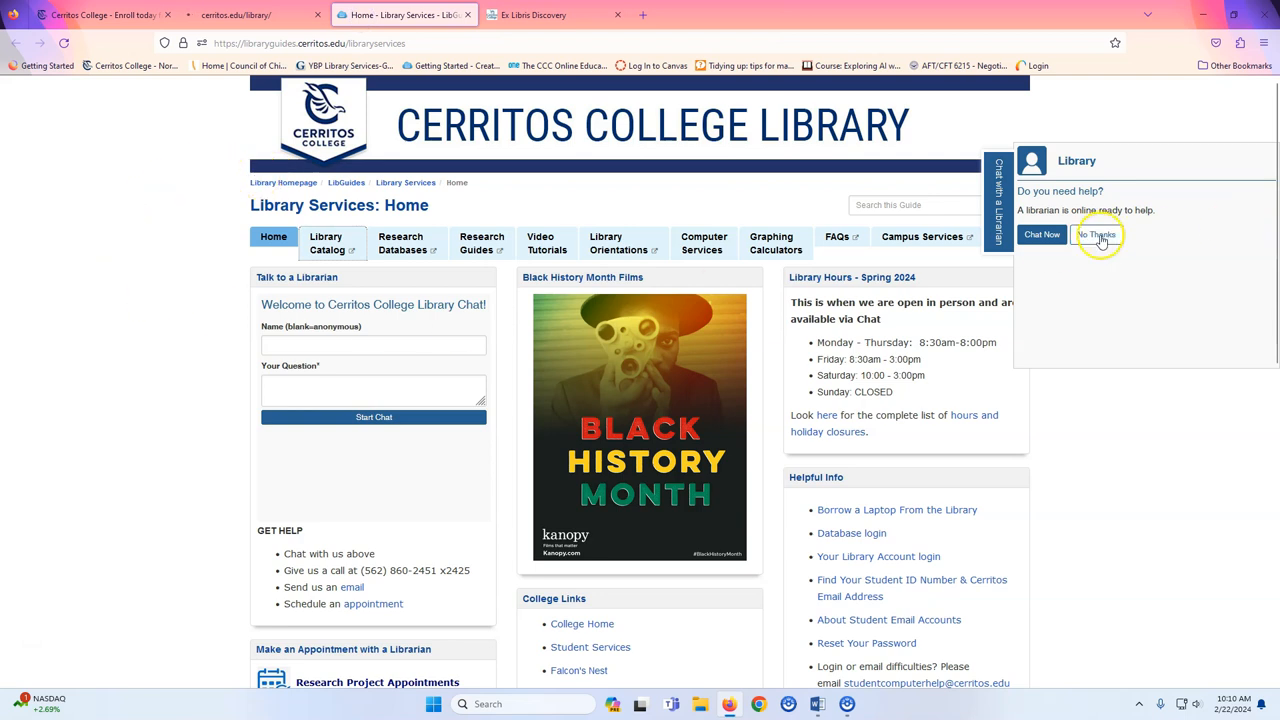
- Dismiss the librarian chat offer with No Thanks and go to the Library Catalog
click(1096, 234)
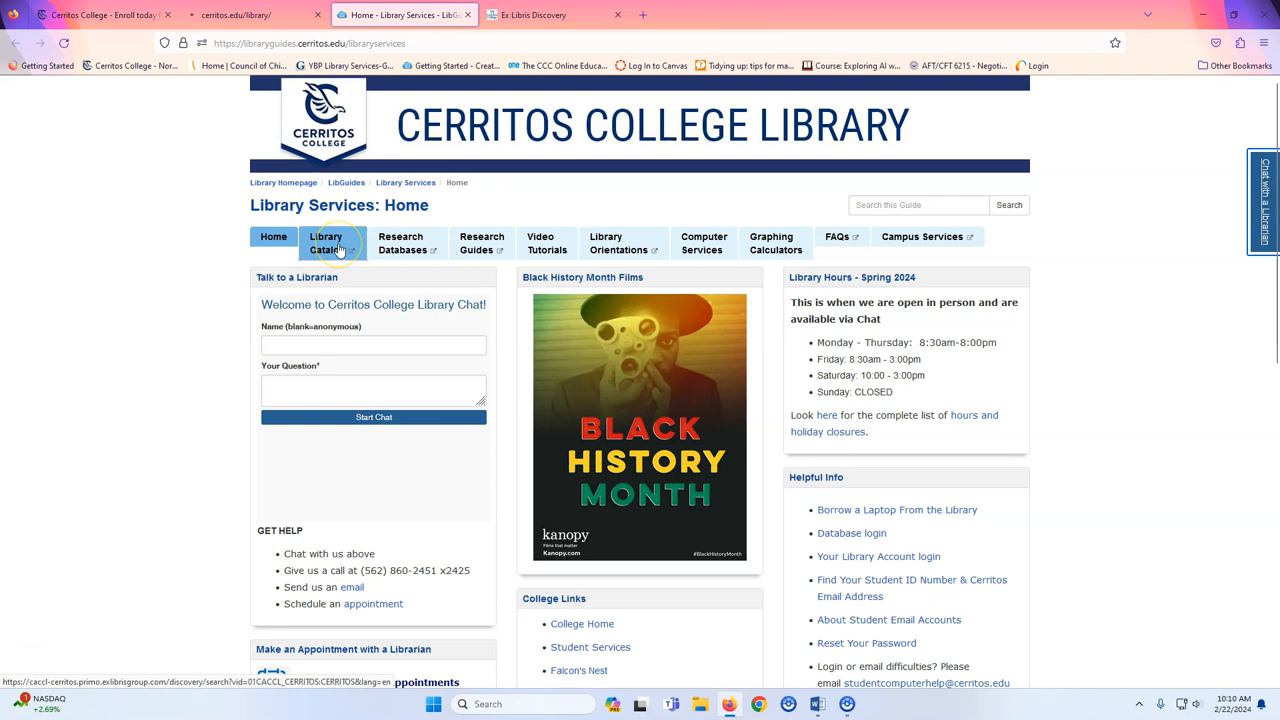
click(325, 243)
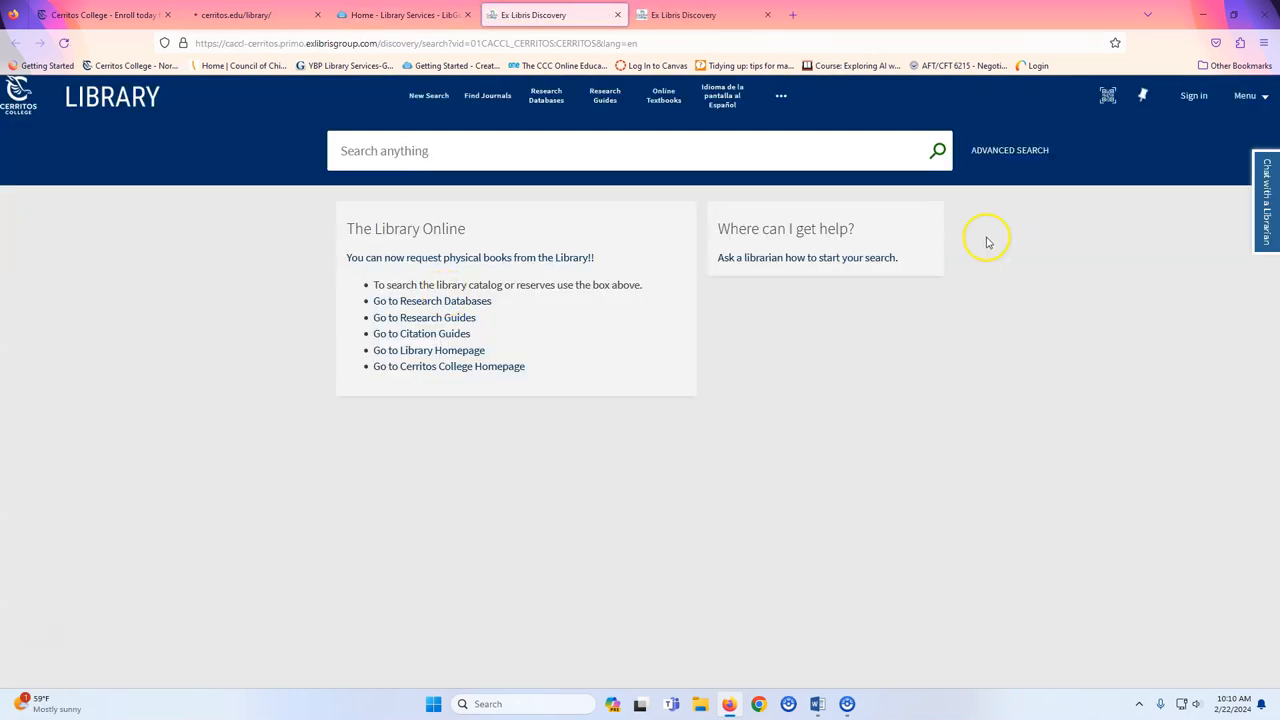
mouse_move(985, 238)
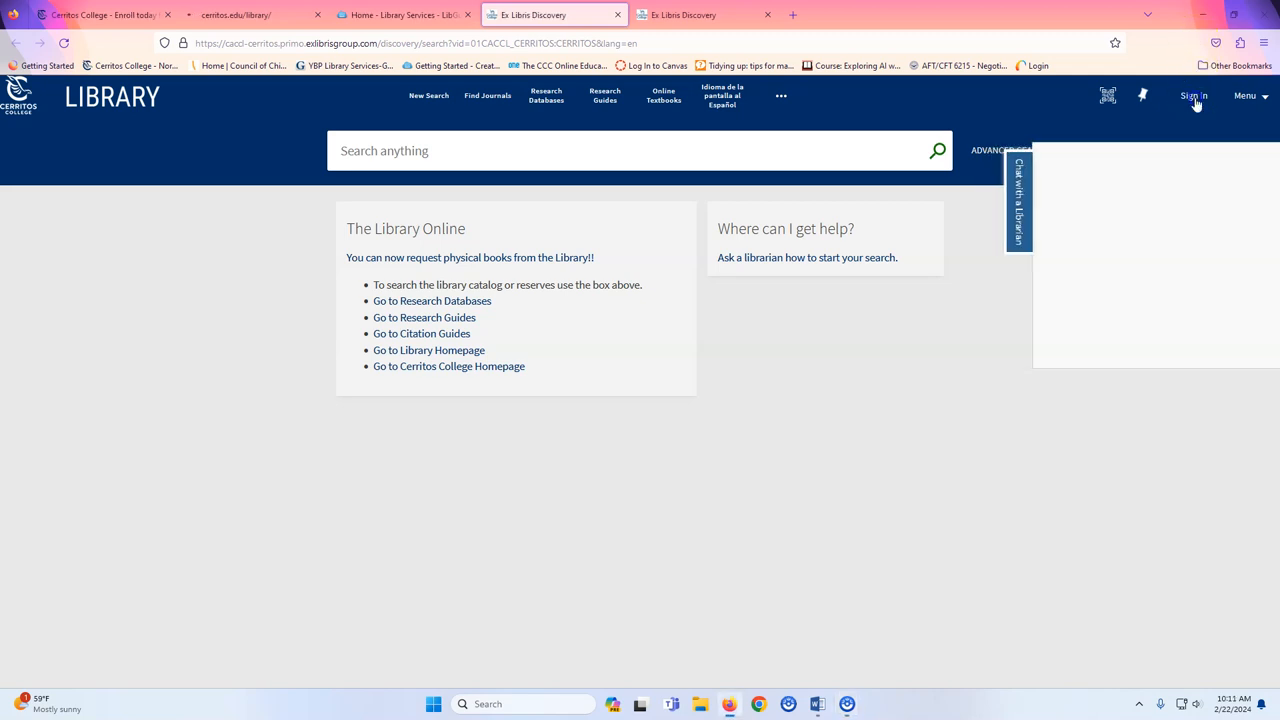
- Begin signing in to the library account and submit the saved username and password
click(1193, 95)
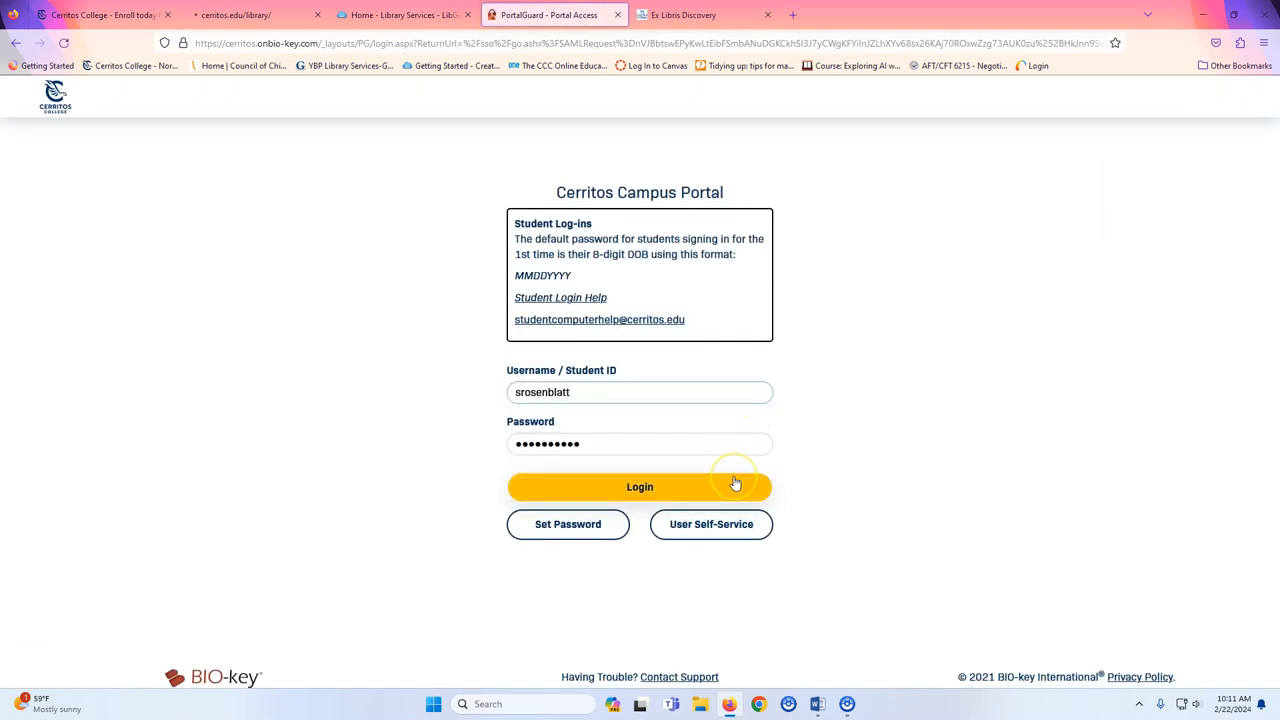
click(639, 486)
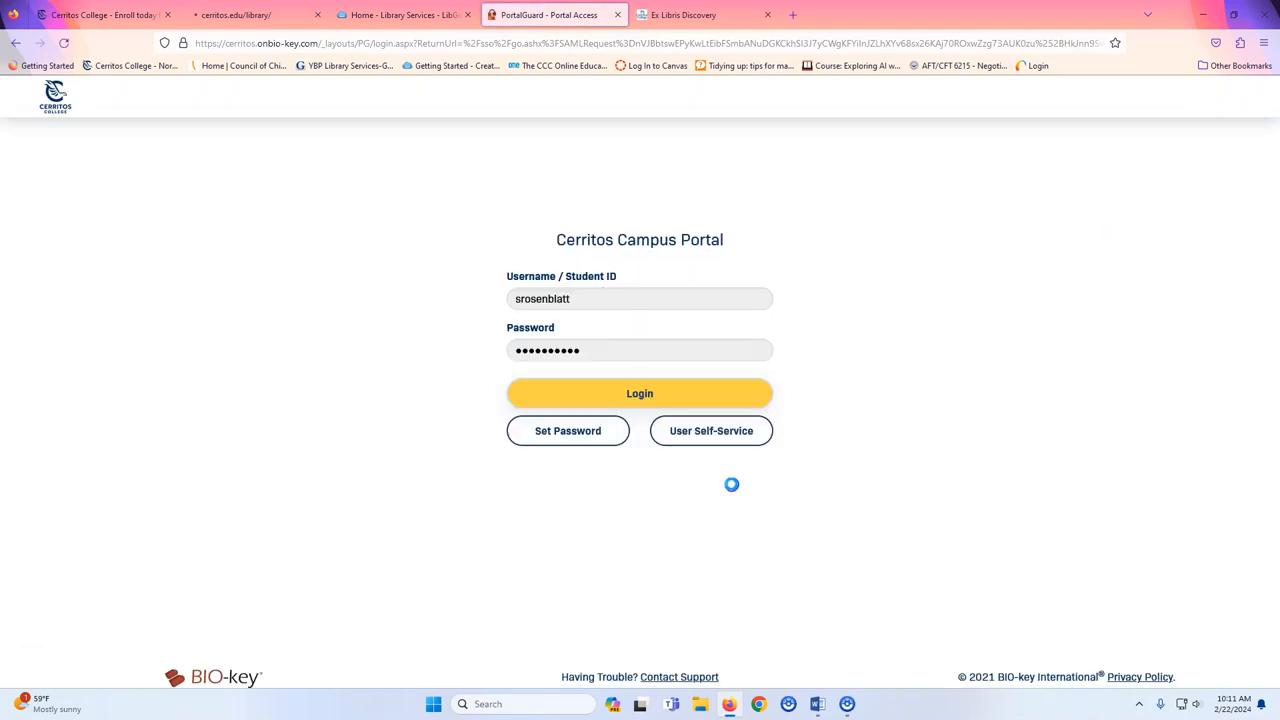
click(639, 393)
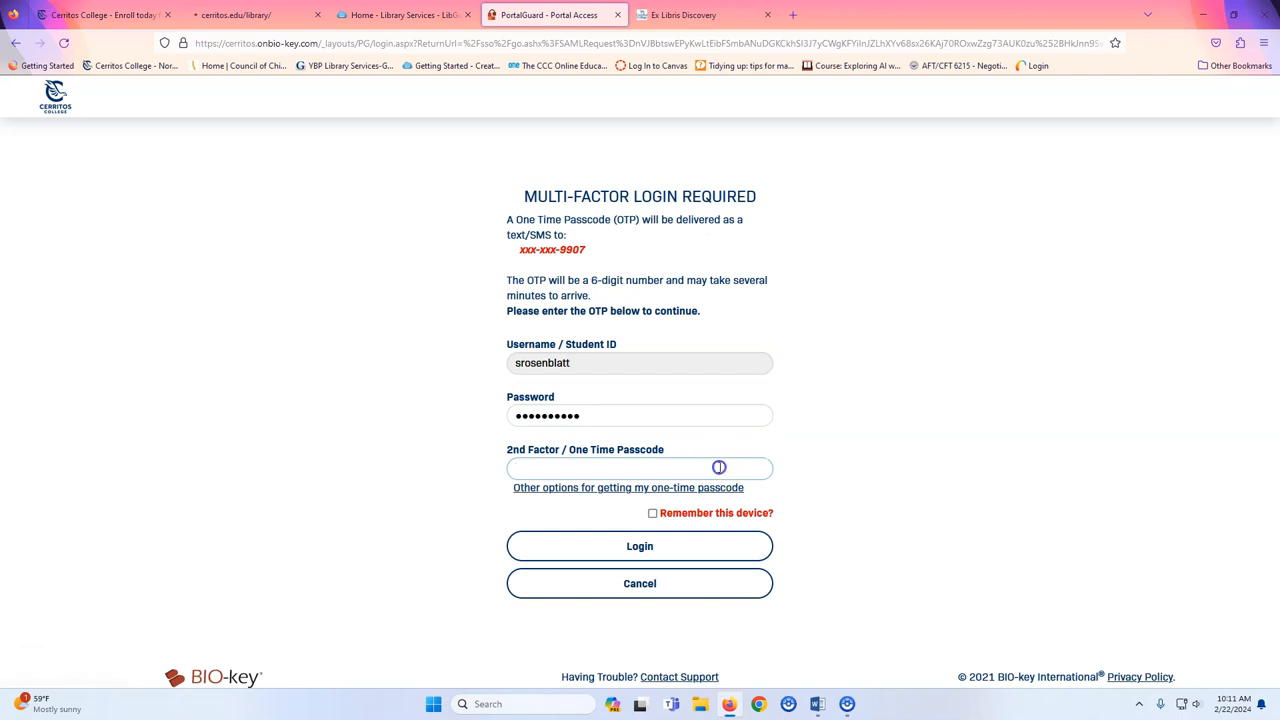
click(640, 468)
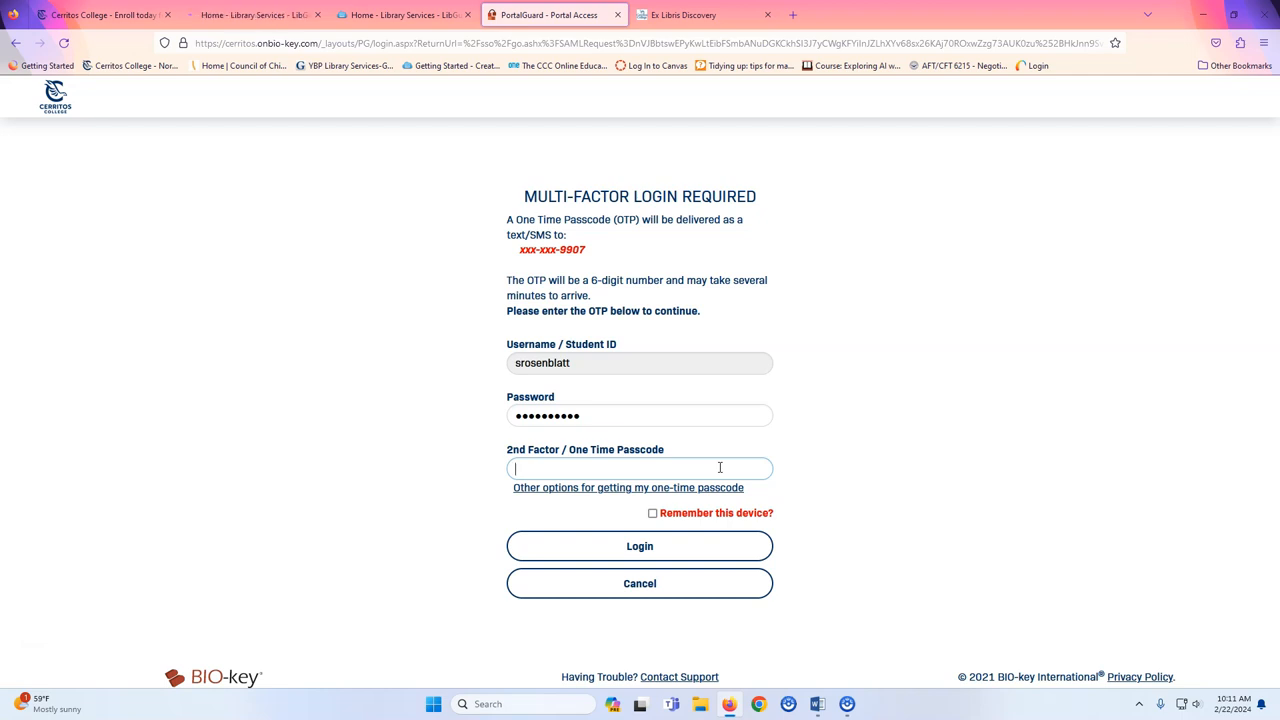
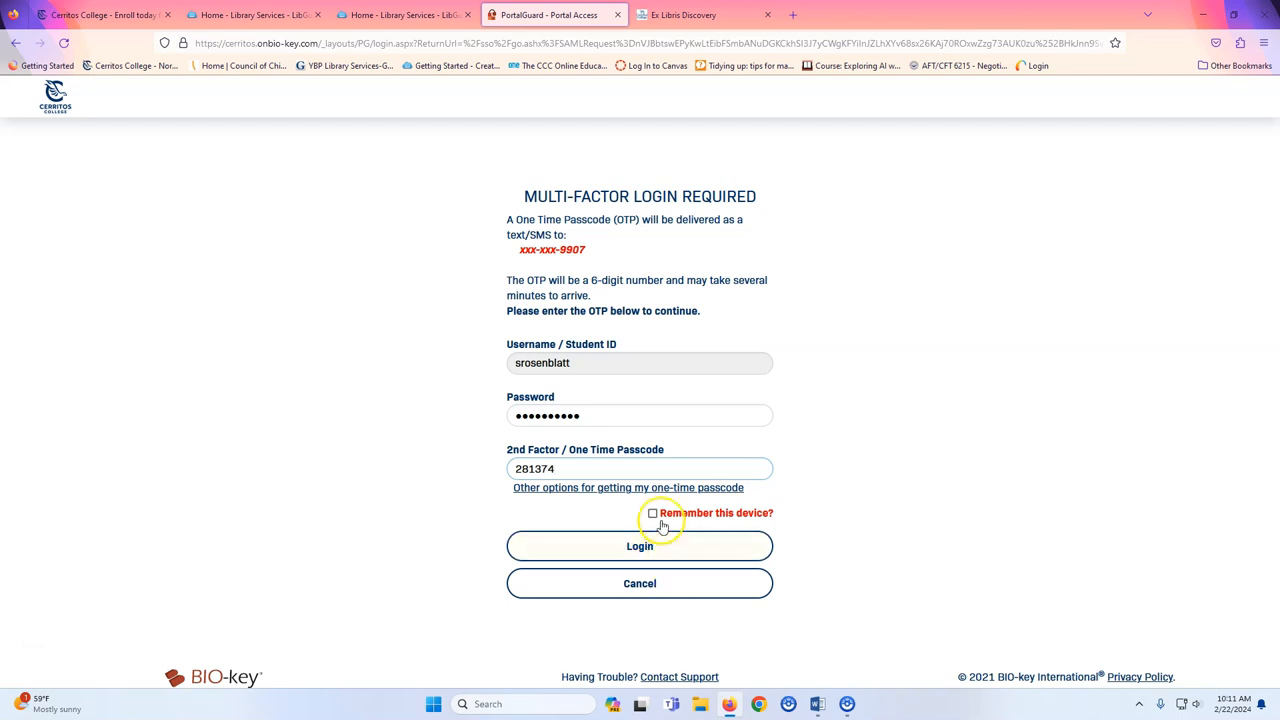
click(652, 513)
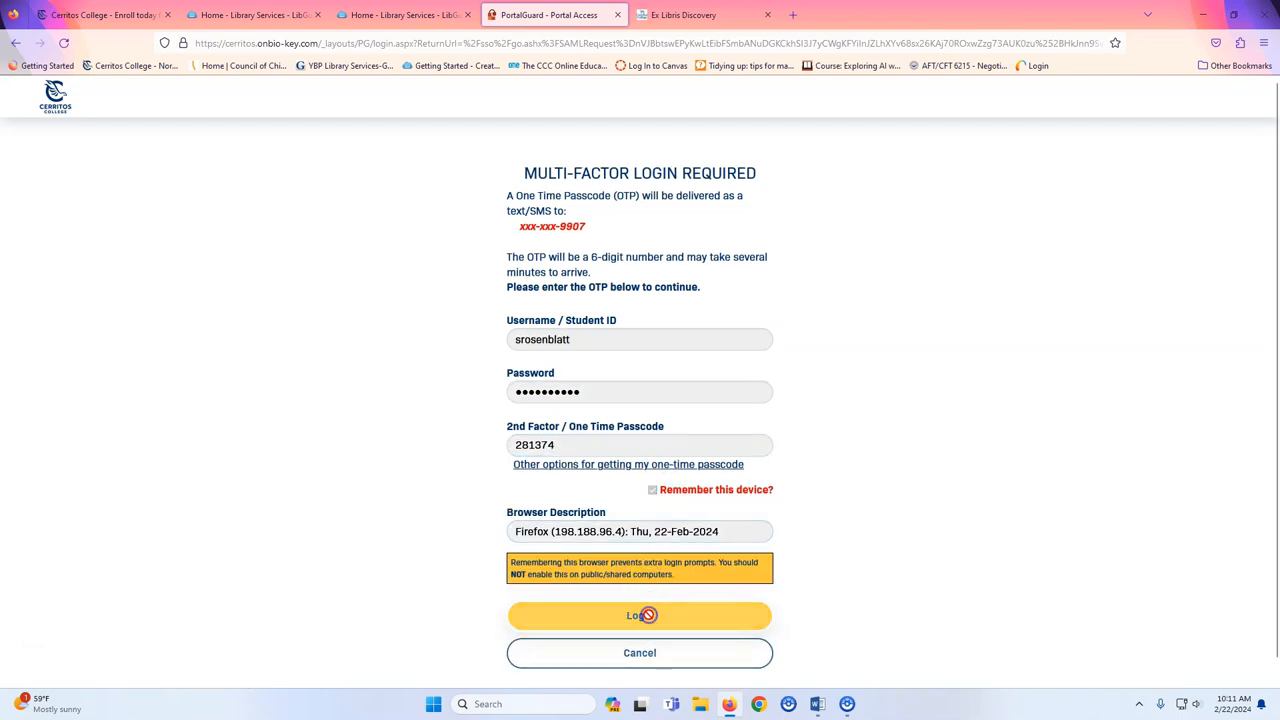
click(639, 615)
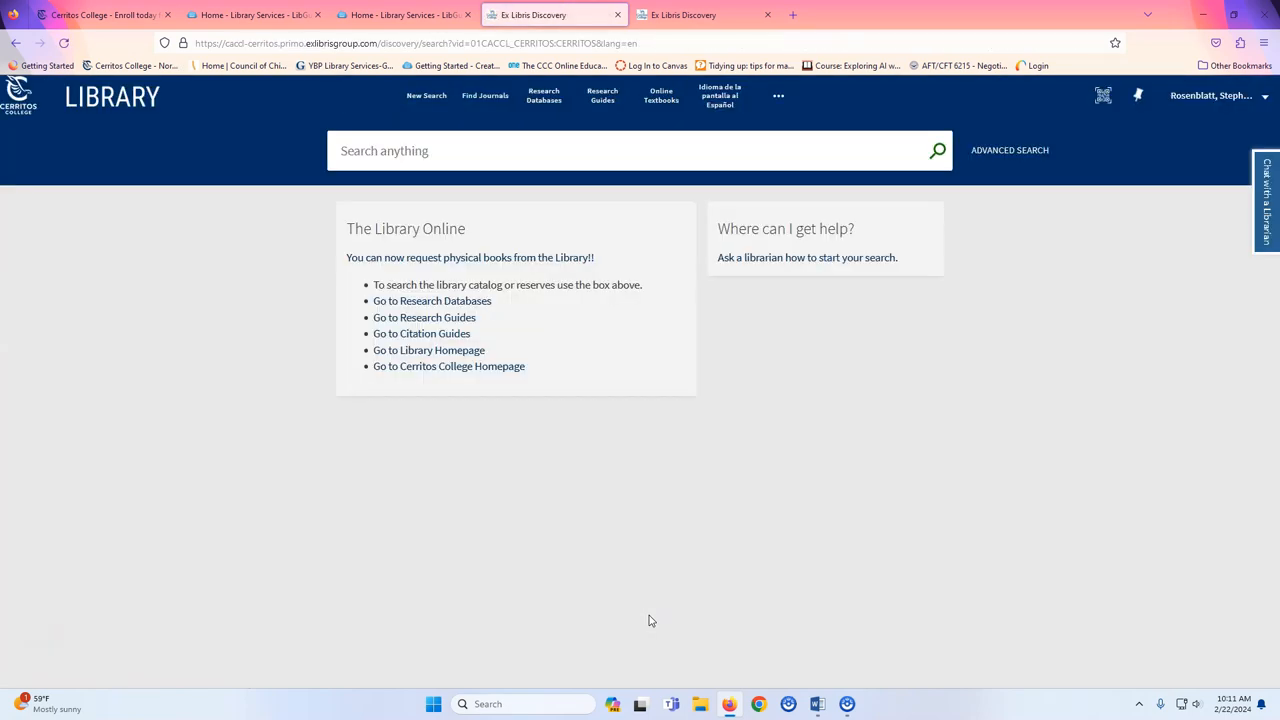
mouse_move(1190, 101)
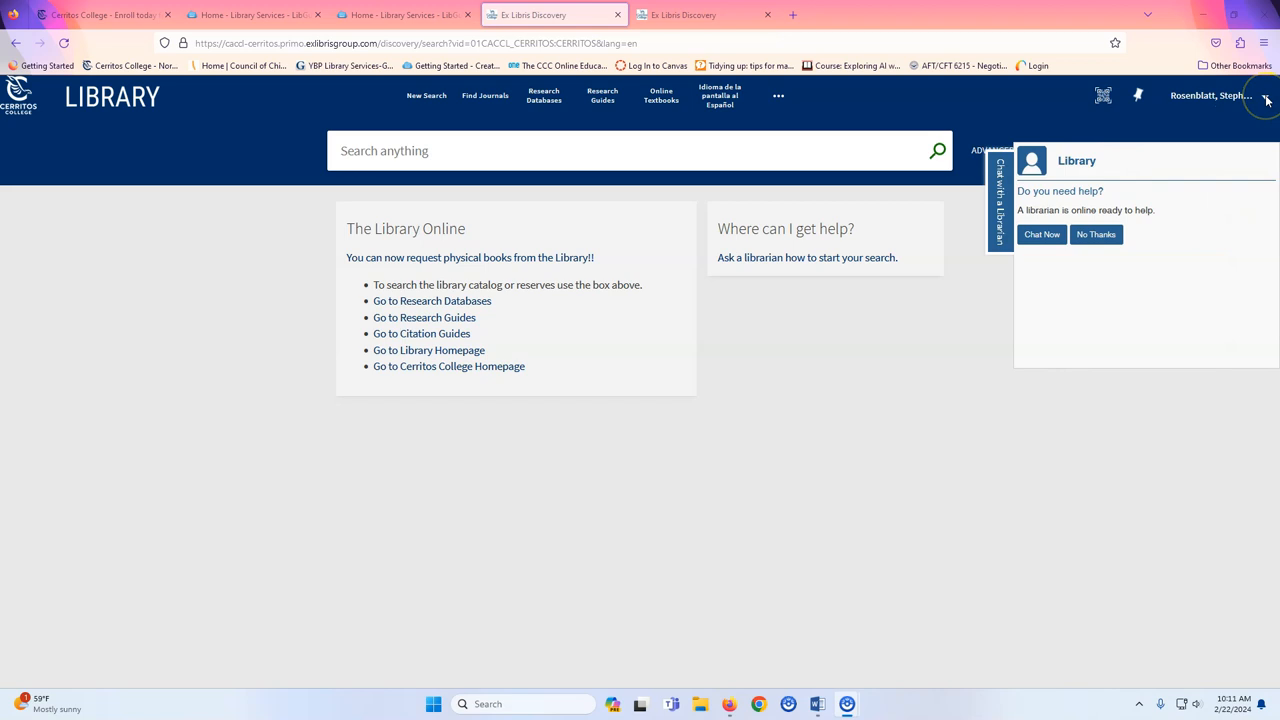
- View My Loans from the signed-in account menu, listing the seven checked-out books
click(1095, 234)
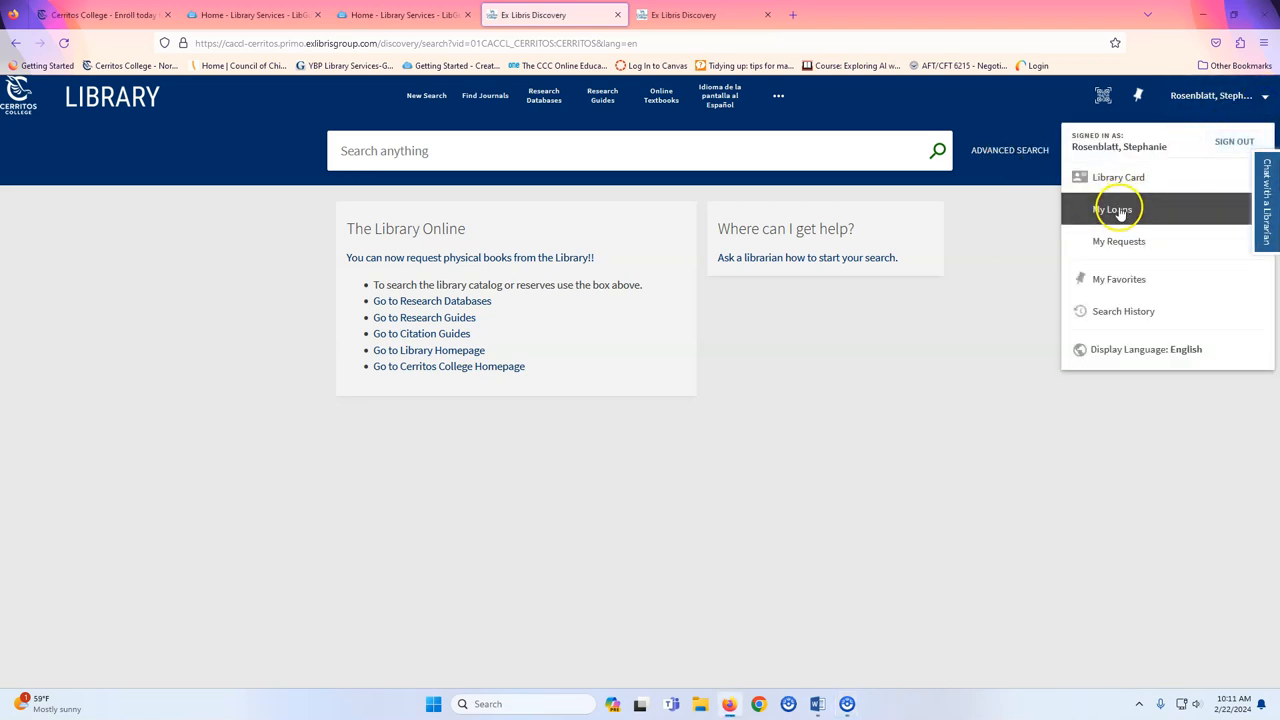
click(1113, 208)
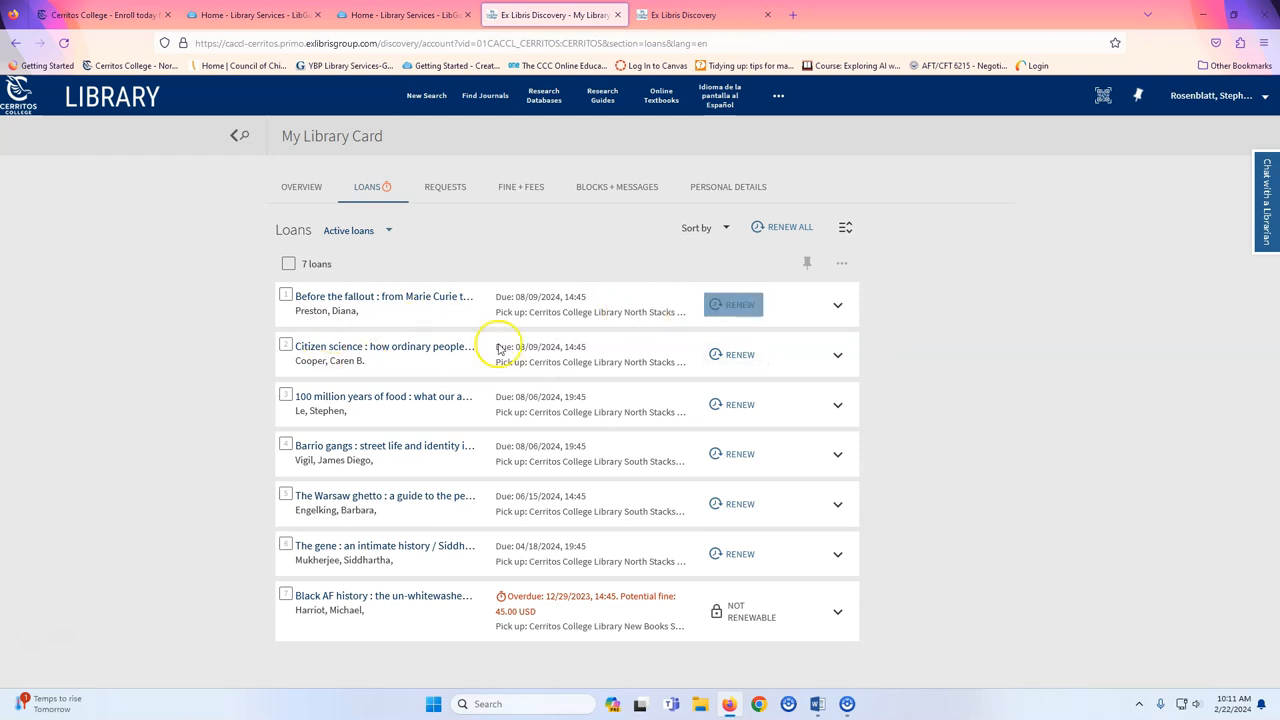
mouse_move(740, 304)
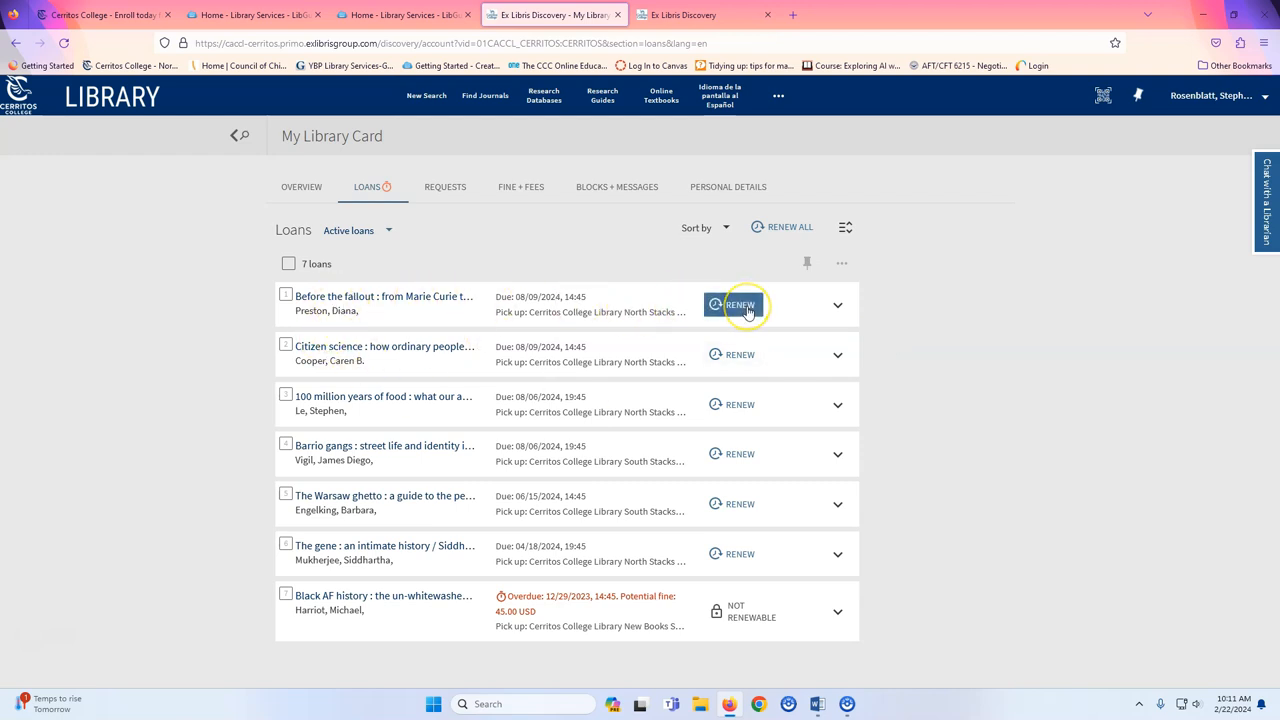
mouse_move(603, 628)
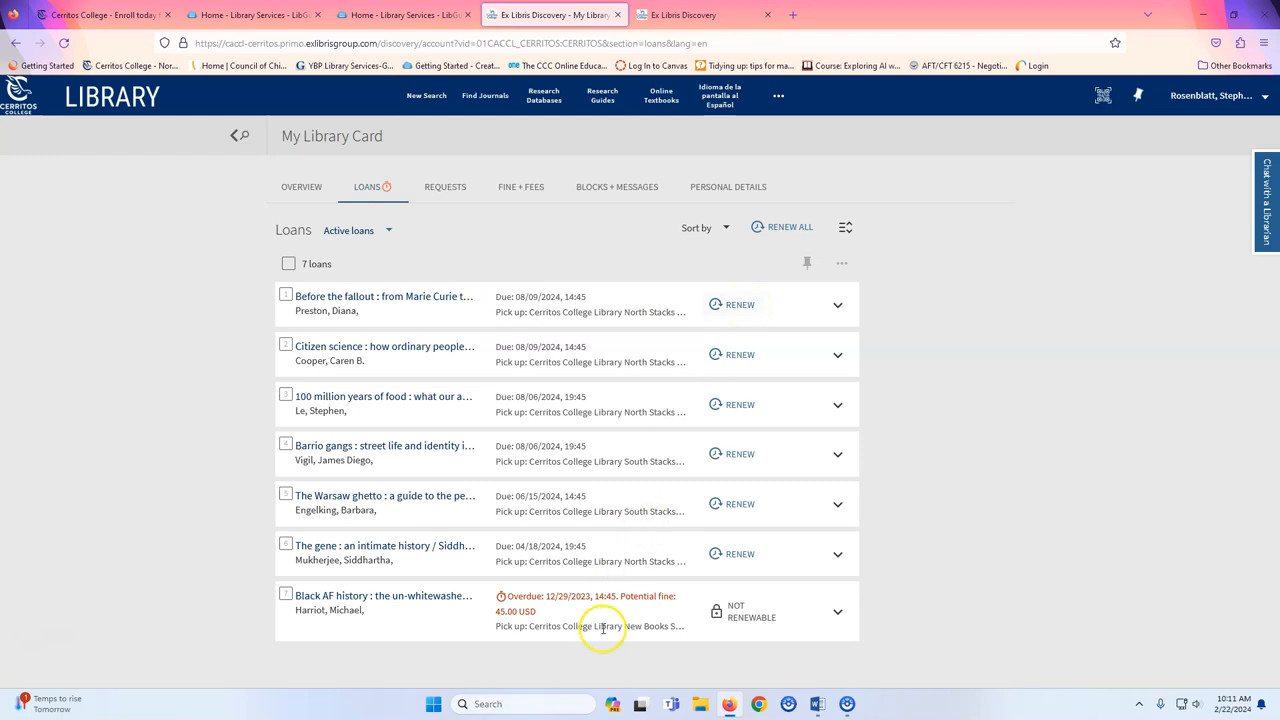